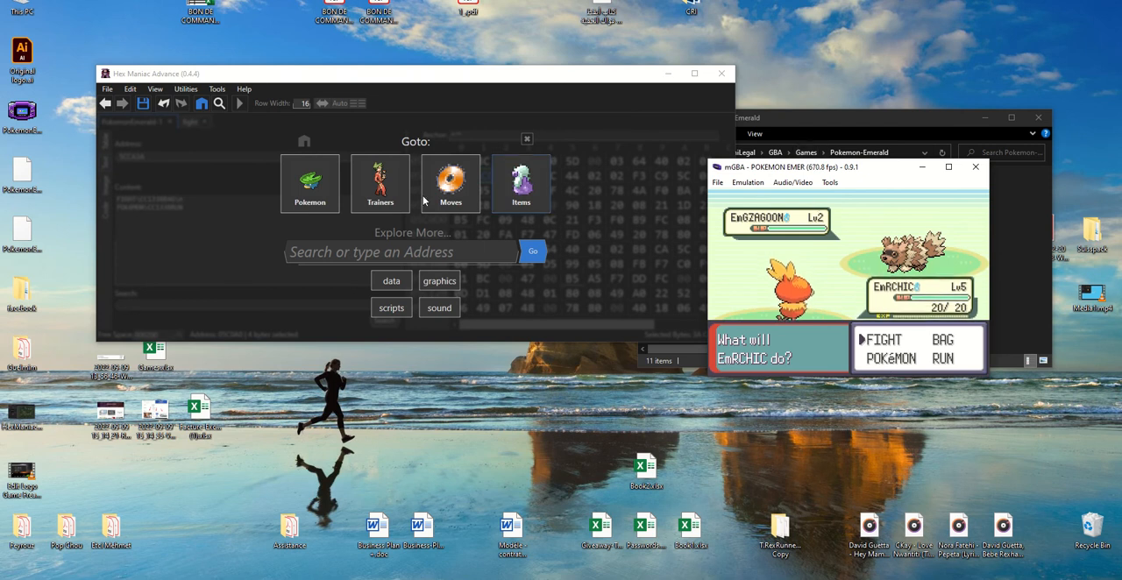
- Search the ROM for <SCCA3A> so the Results tab lists every reference to the battle menu text
left_click(105, 88)
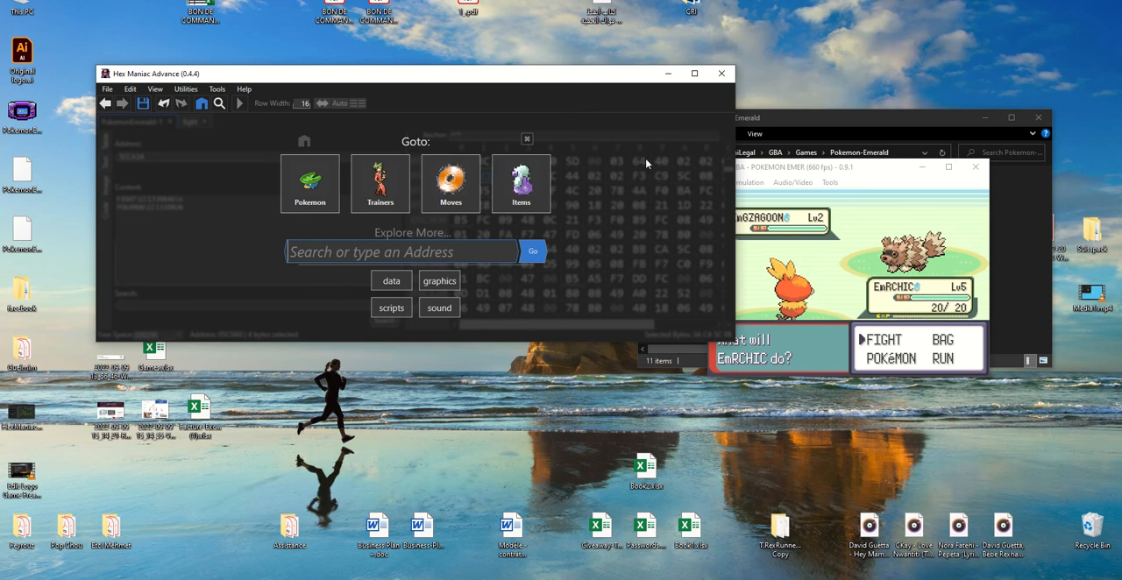
mouse_move(219, 104)
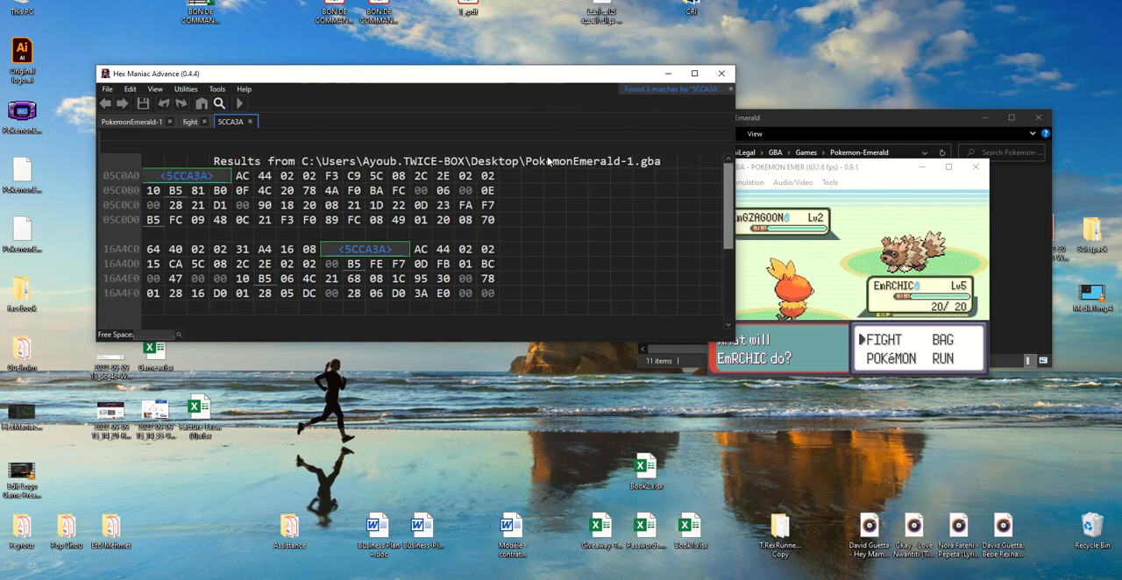
mouse_move(649, 201)
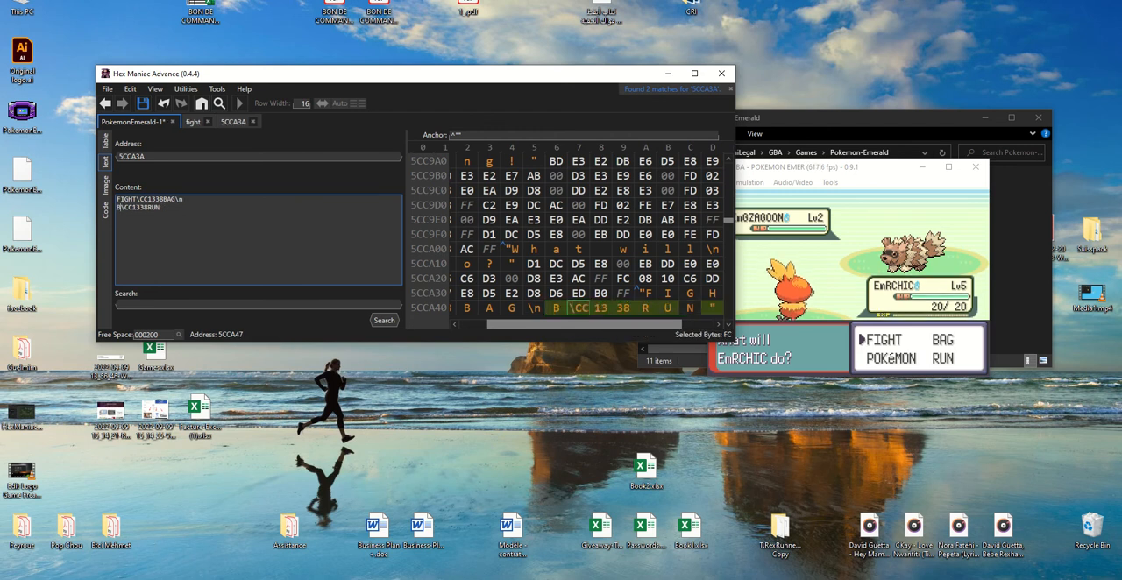
- Replace POKéMON with AAAAA in the SCCA3A text content and start Save As
type("AAAAA")
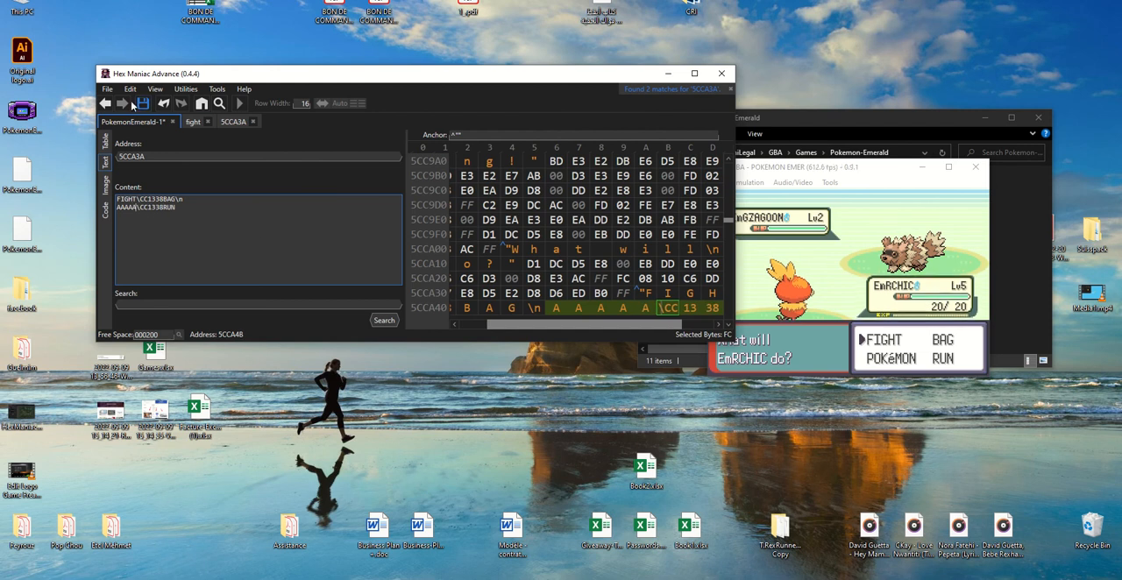
left_click(107, 88)
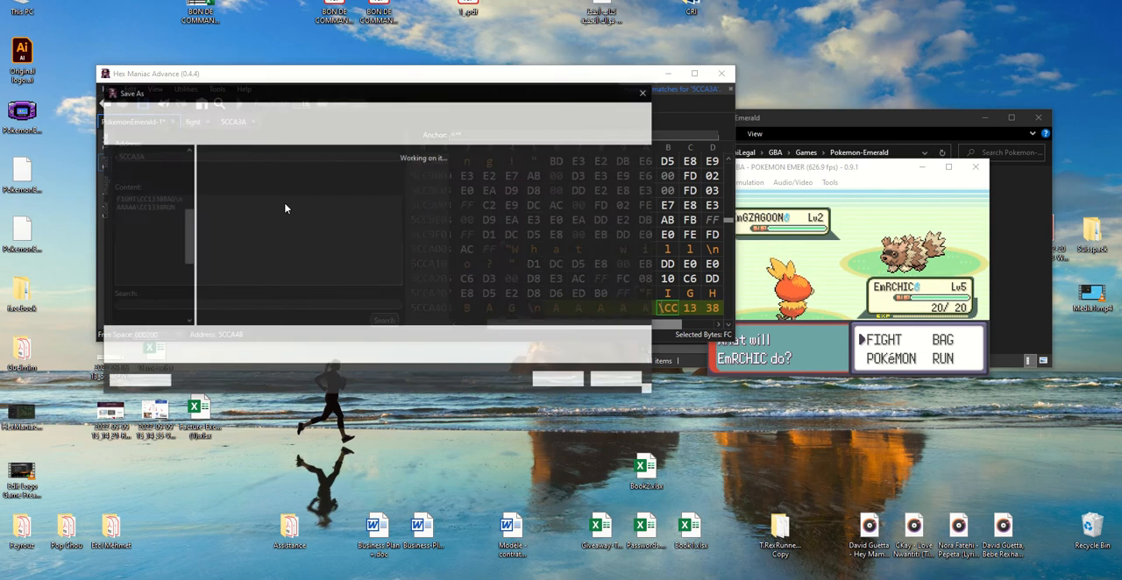
- Save the edited ROM over the existing PokemonEmerald-1.gba, confirming the replacement
left_click(559, 380)
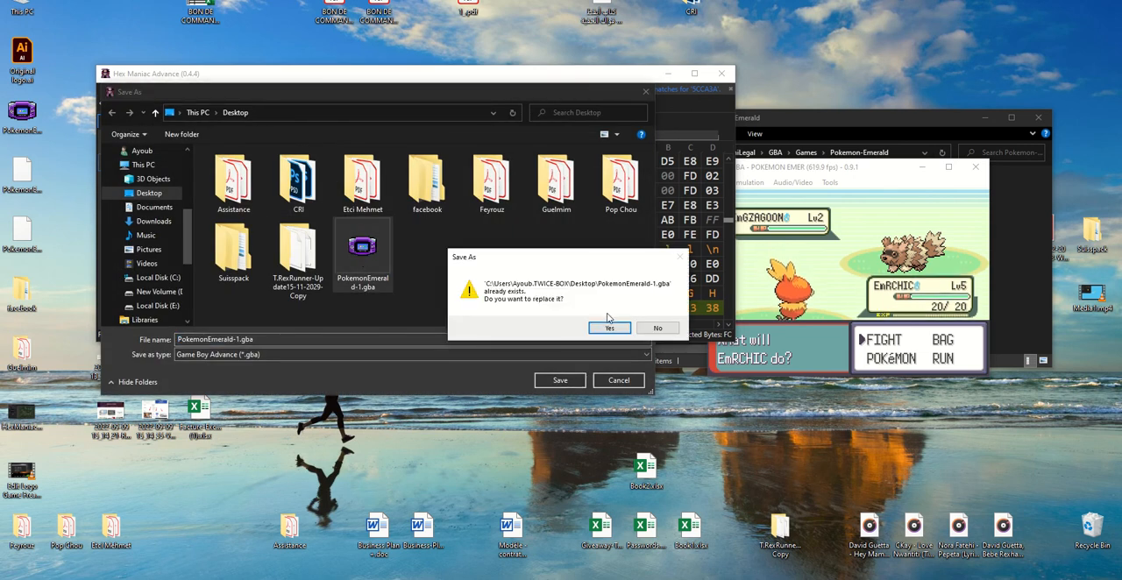
left_click(610, 328)
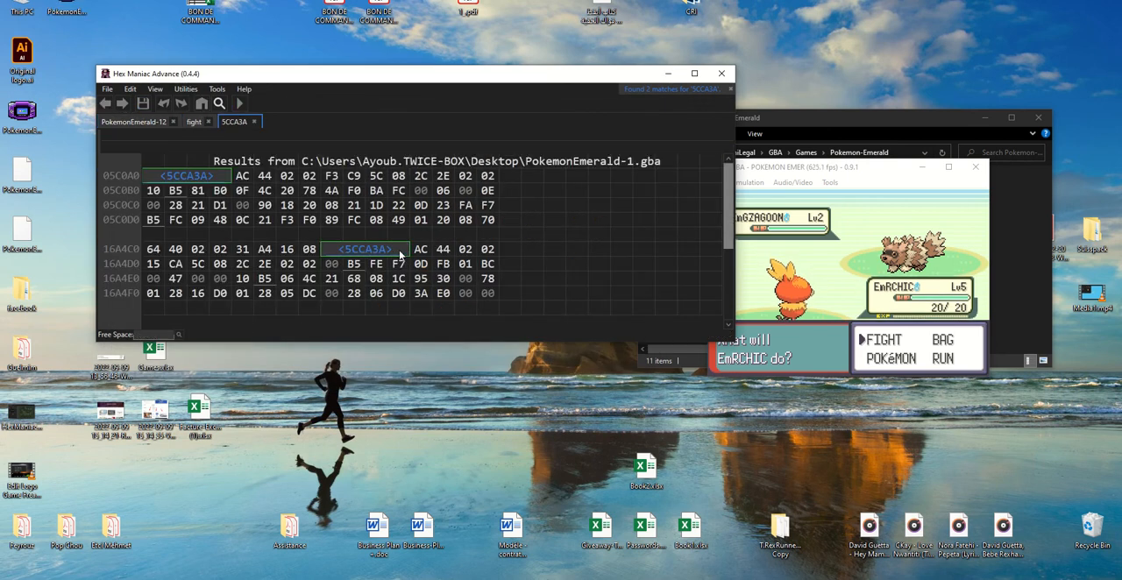
- Jump to the second <SCCA3A> search result at 16A4C8 in the hex view
left_click(233, 123)
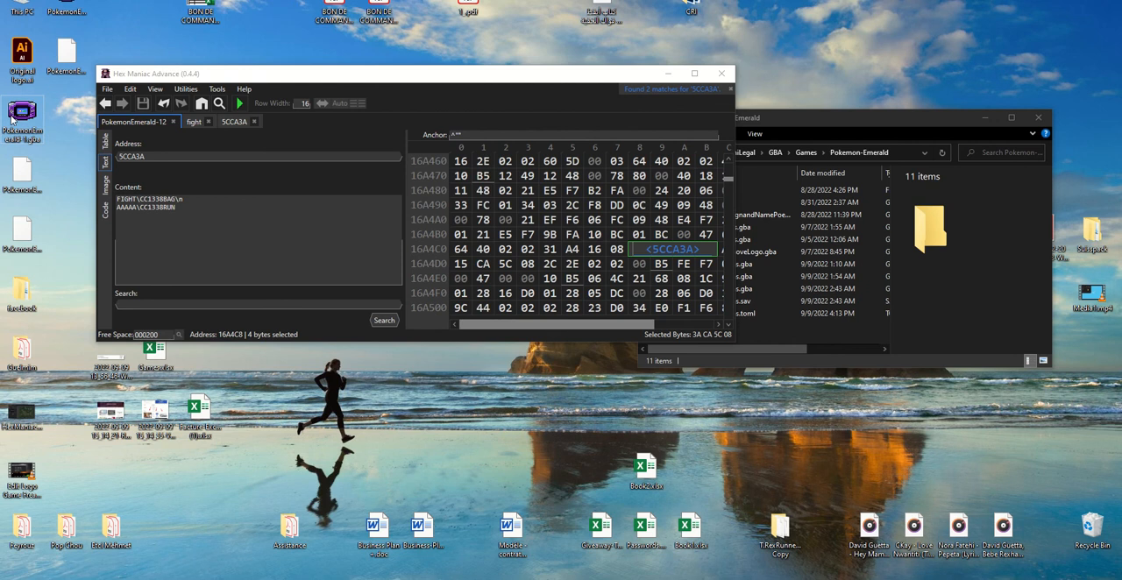
- Run the edited ROM in VisualBoyAdvance and enable Real Time Clock under Options > Emulator
right_click(35, 114)
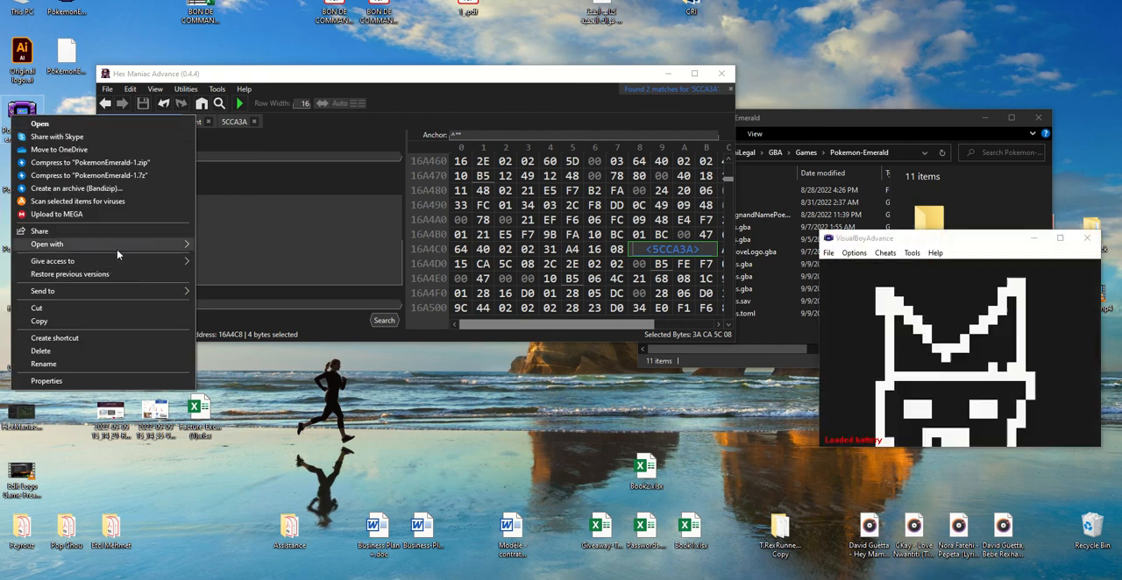
left_click(852, 253)
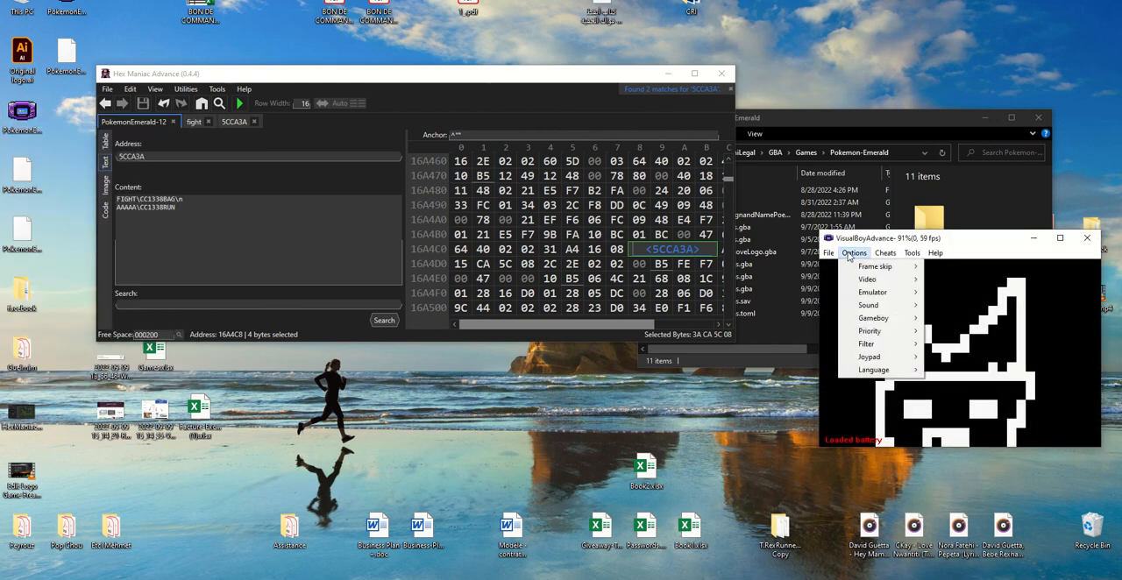
mouse_move(866, 279)
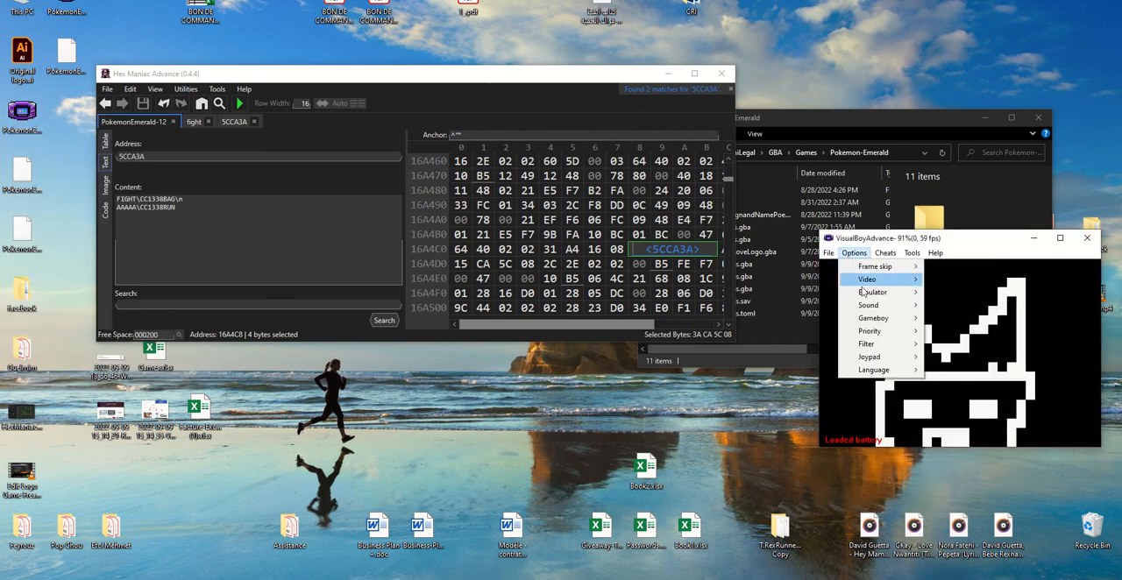
left_click(872, 291)
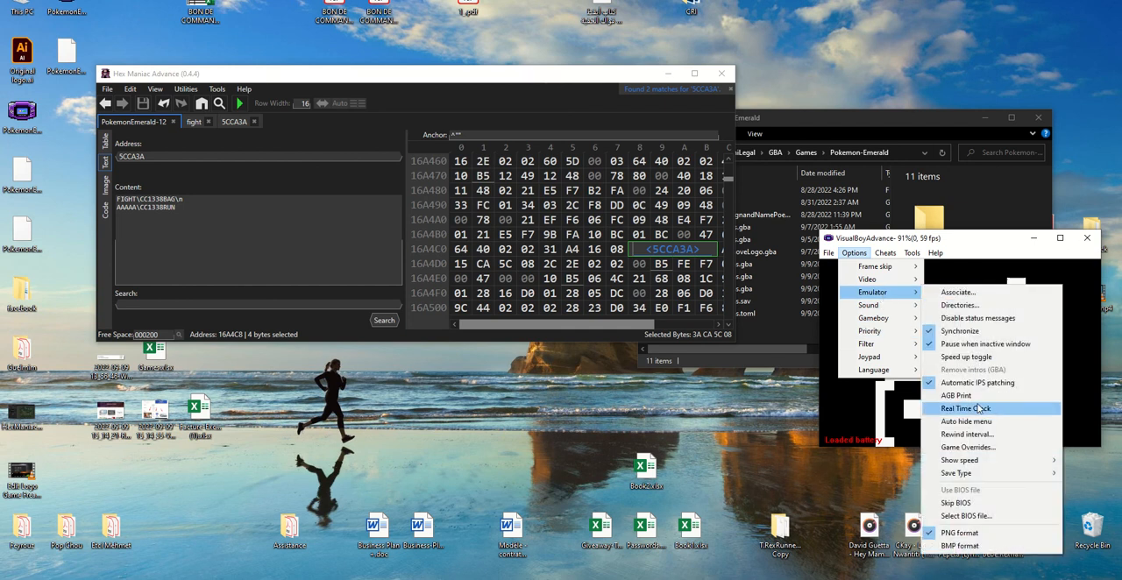
left_click(961, 408)
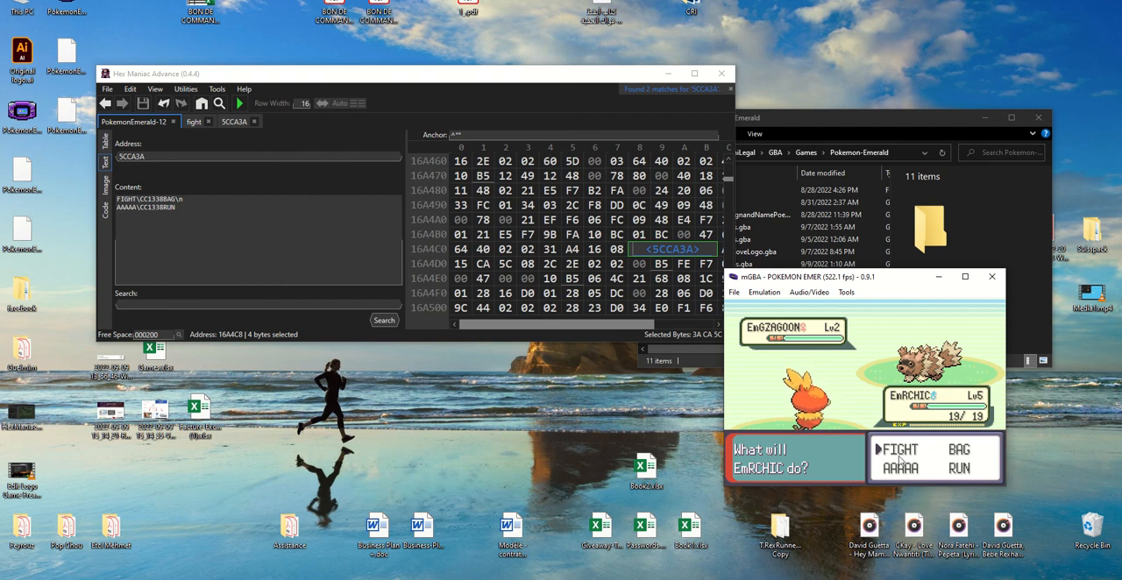
mouse_move(870, 301)
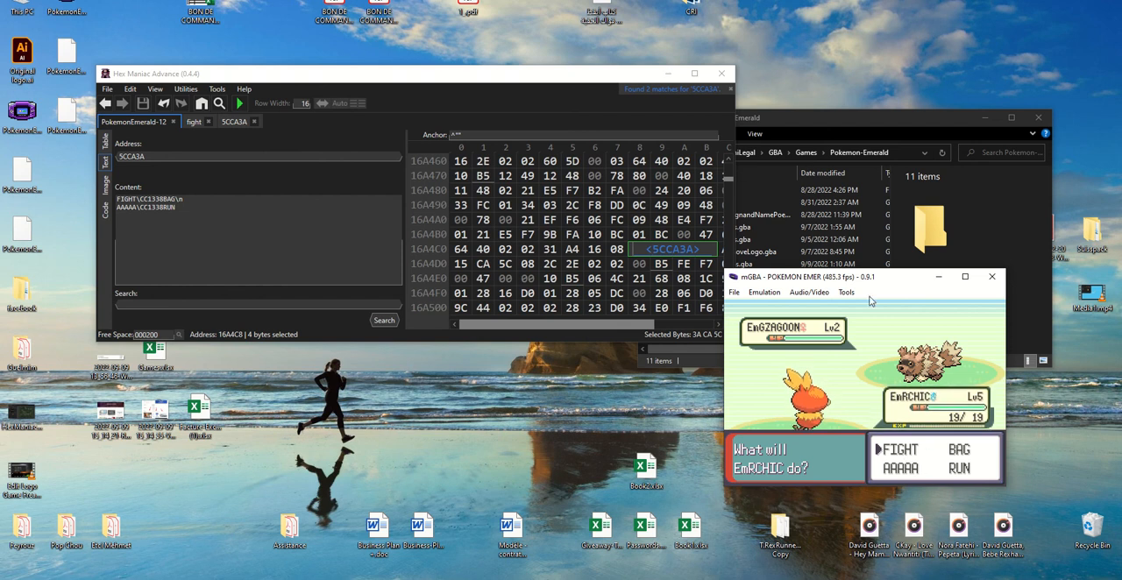